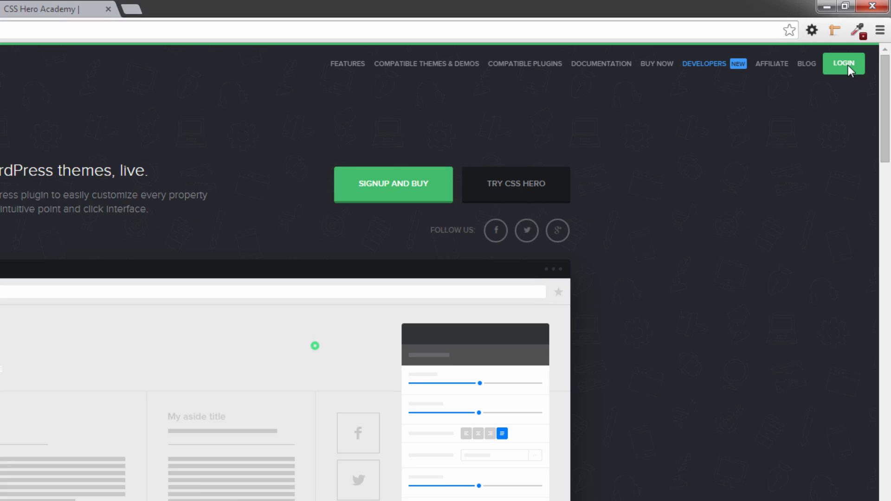
- Log in to the CSS Hero member account from the LOGIN page using the saved credentials
click(843, 63)
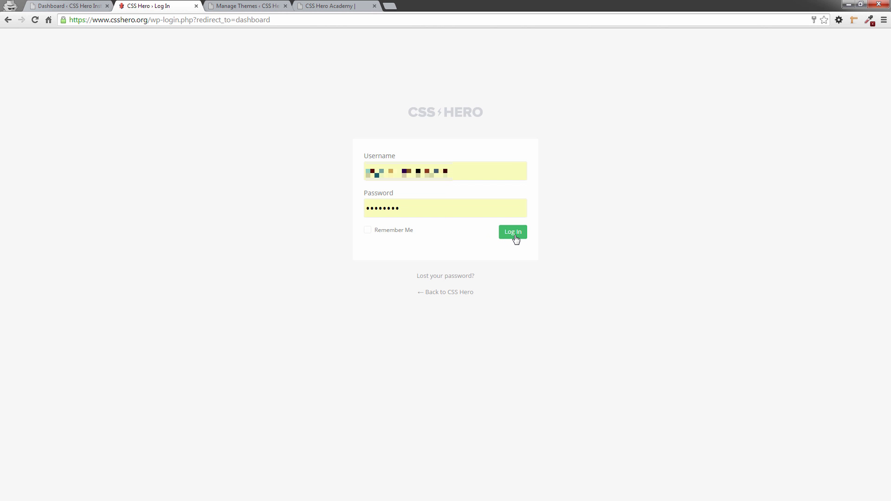
click(512, 232)
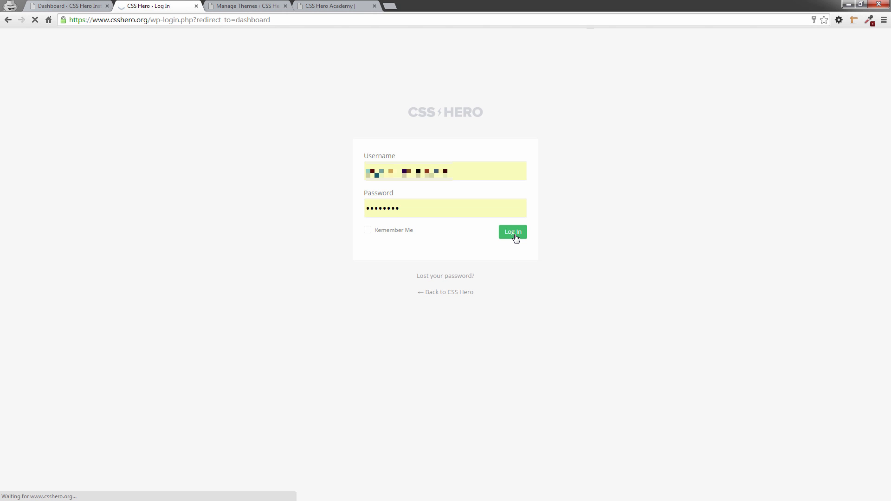
click(512, 232)
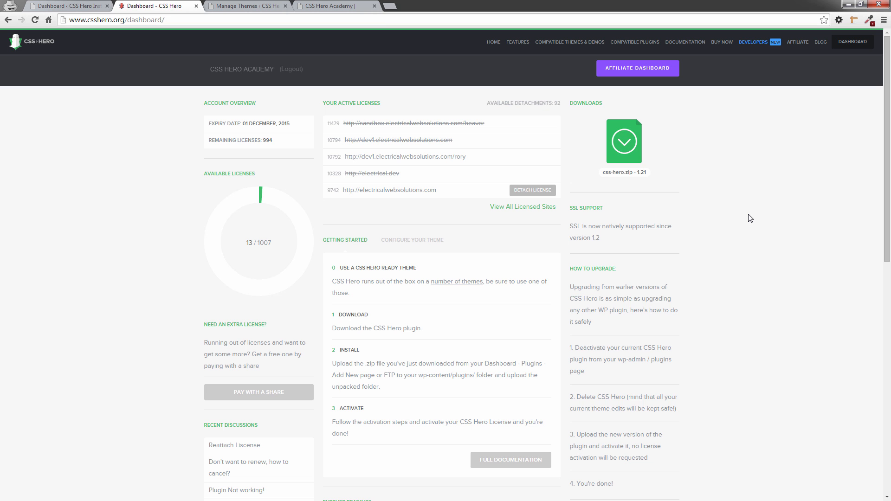
mouse_move(767, 212)
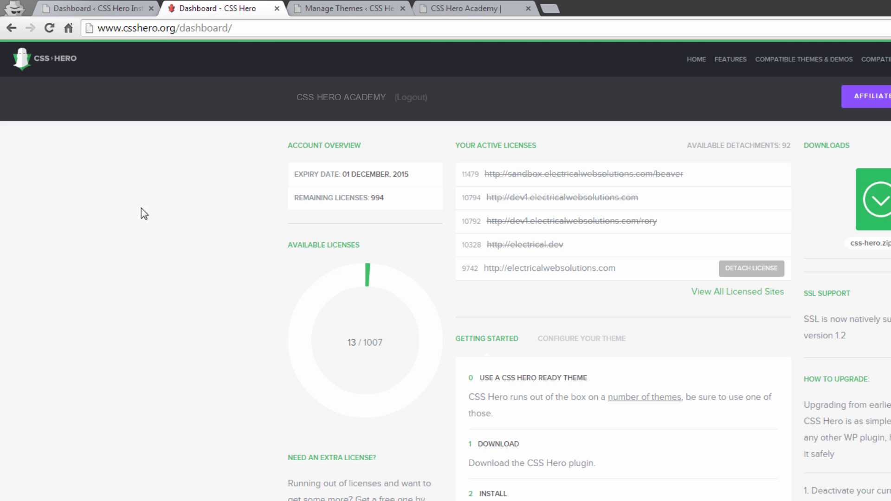
mouse_move(286, 180)
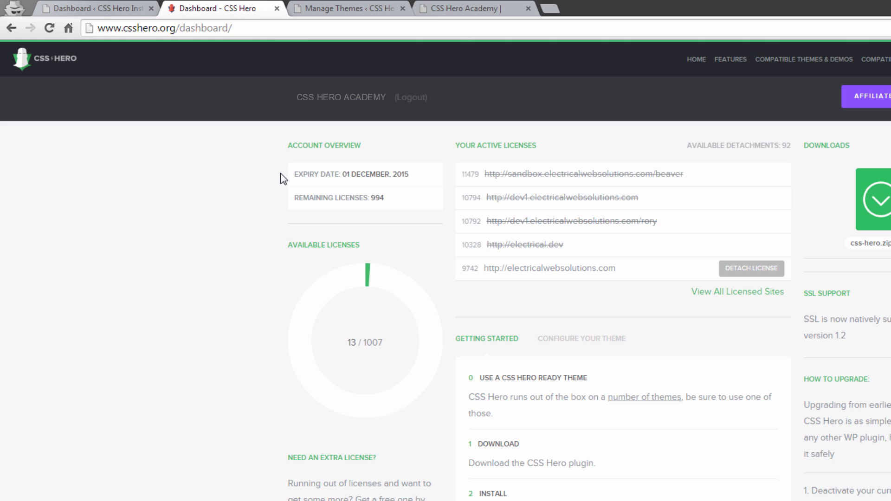
mouse_move(266, 178)
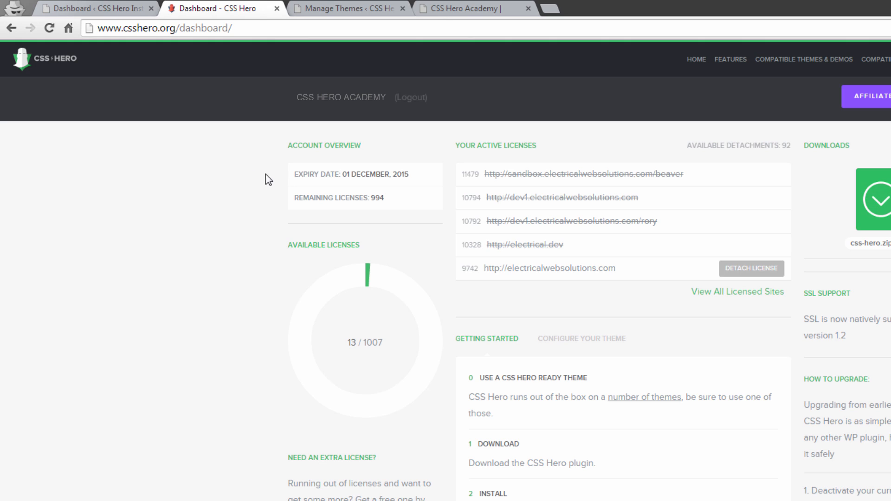
mouse_move(279, 206)
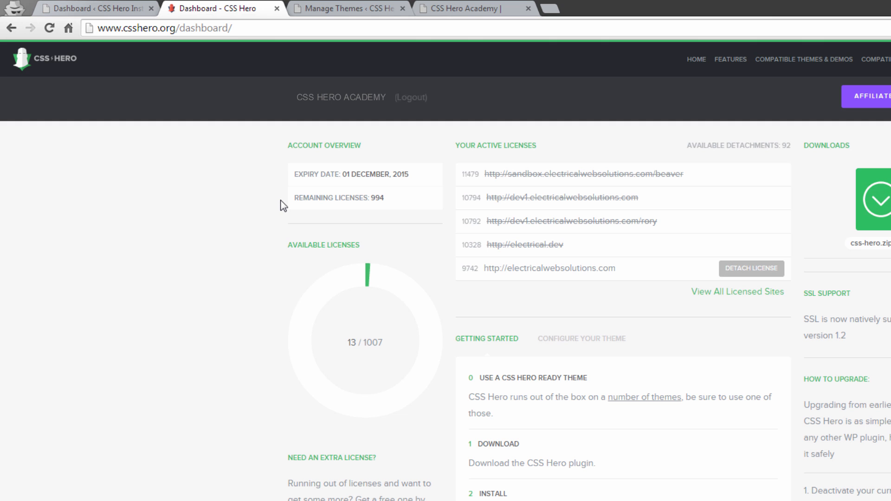
key(ctrl+minus)
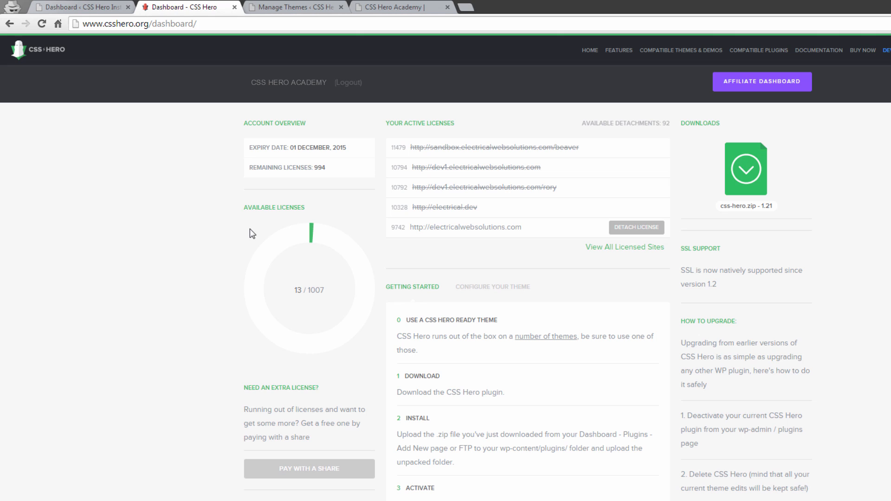
mouse_move(278, 228)
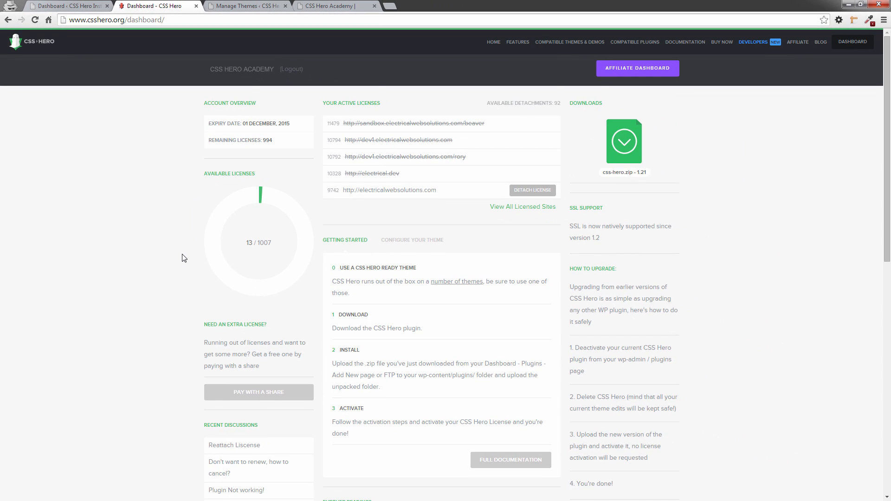
scroll(down, 3)
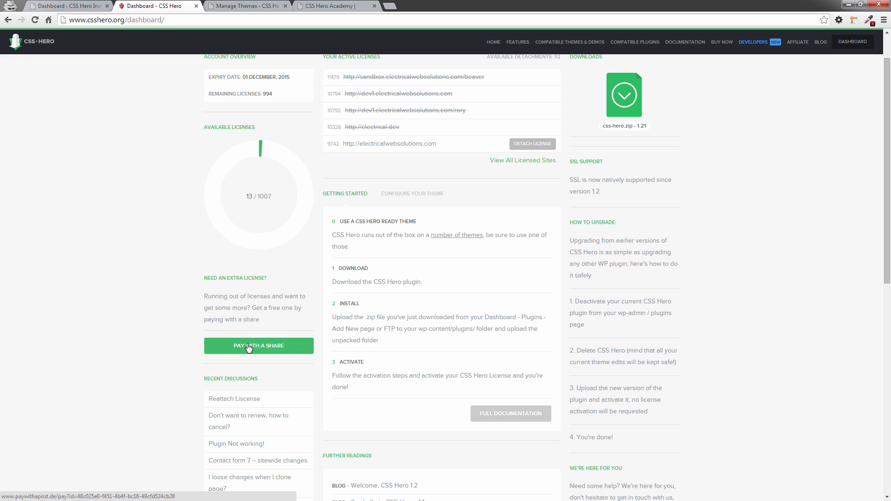
click(258, 346)
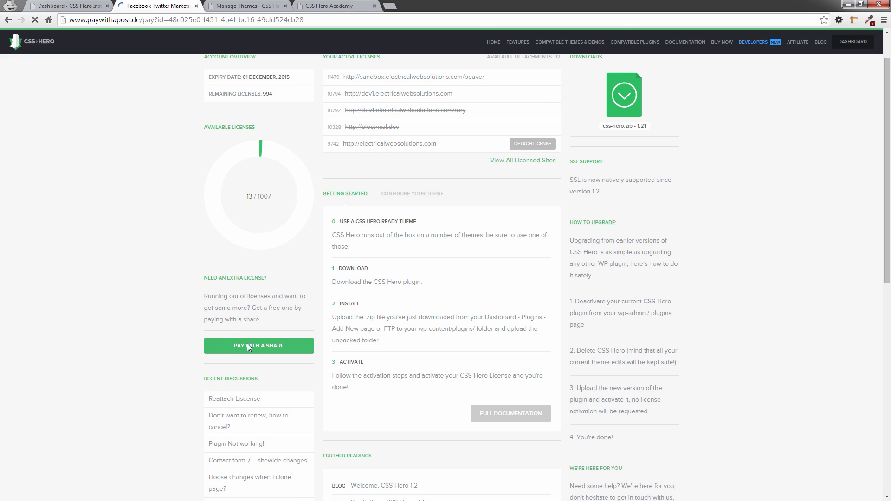
click(258, 346)
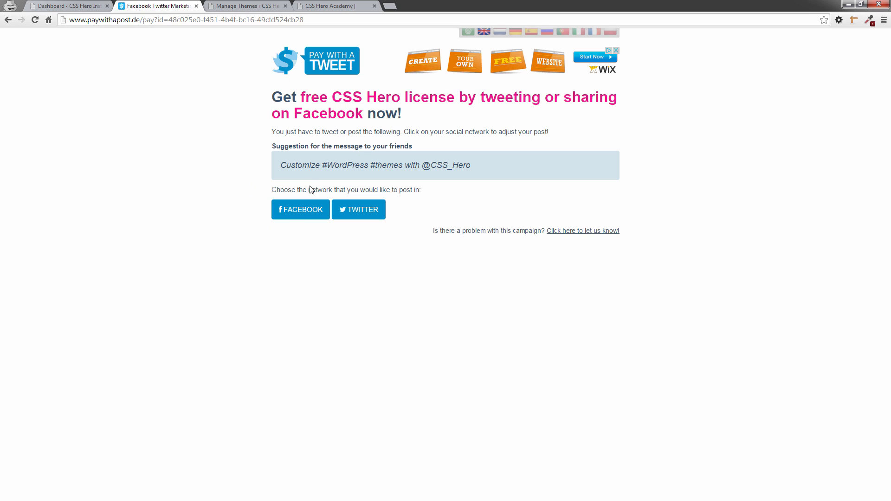
mouse_move(232, 238)
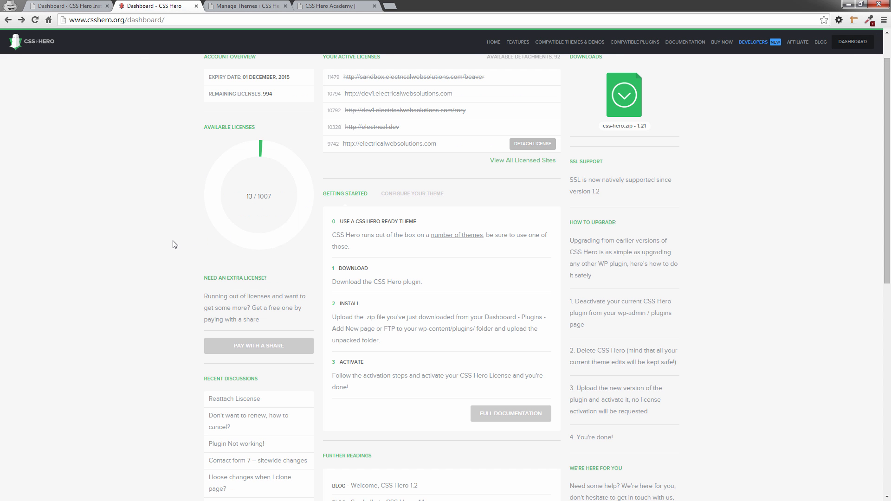
mouse_move(144, 341)
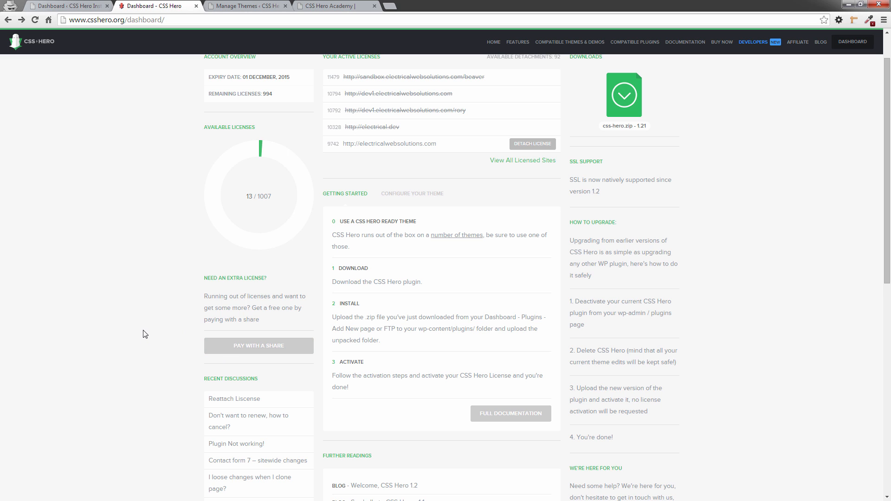
scroll(down, 3)
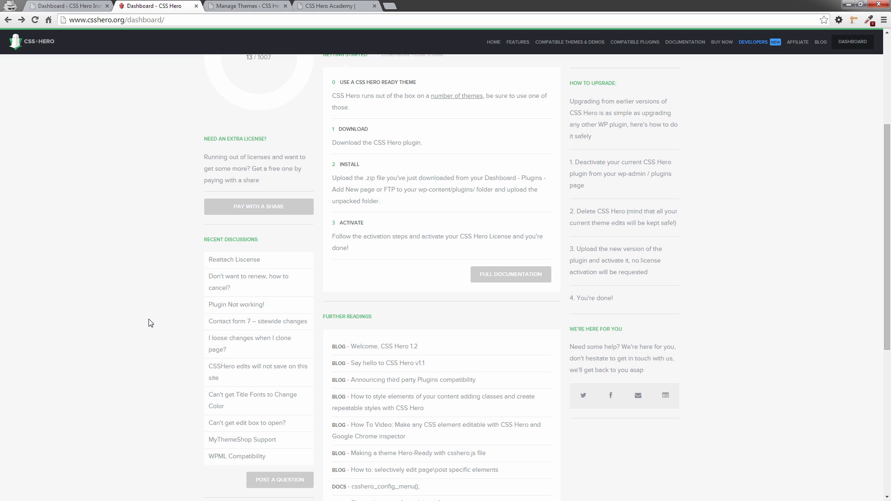
mouse_move(195, 259)
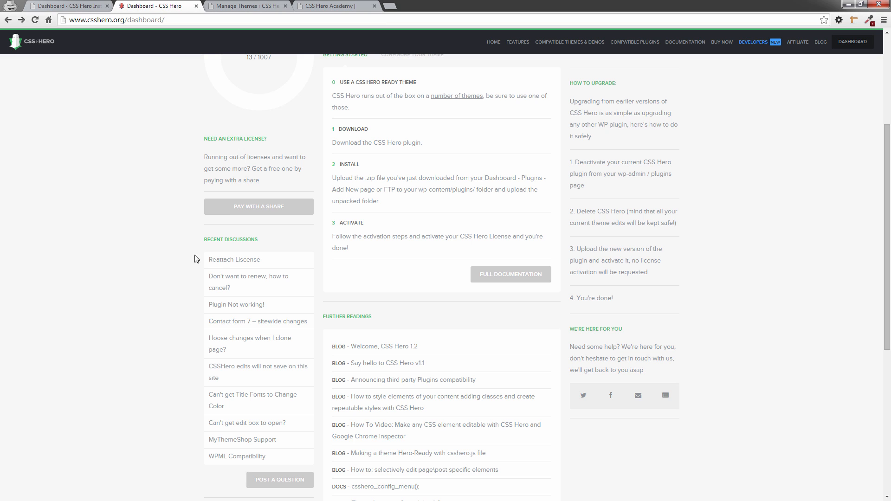
mouse_move(206, 327)
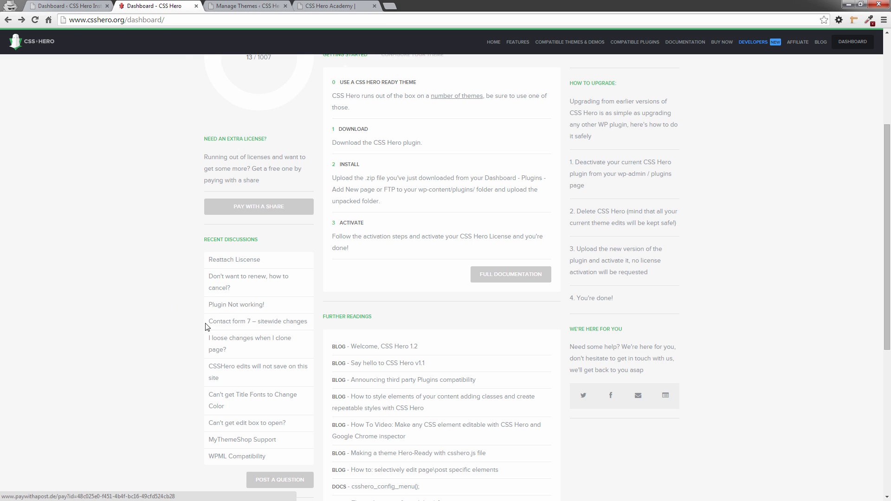
mouse_move(242, 440)
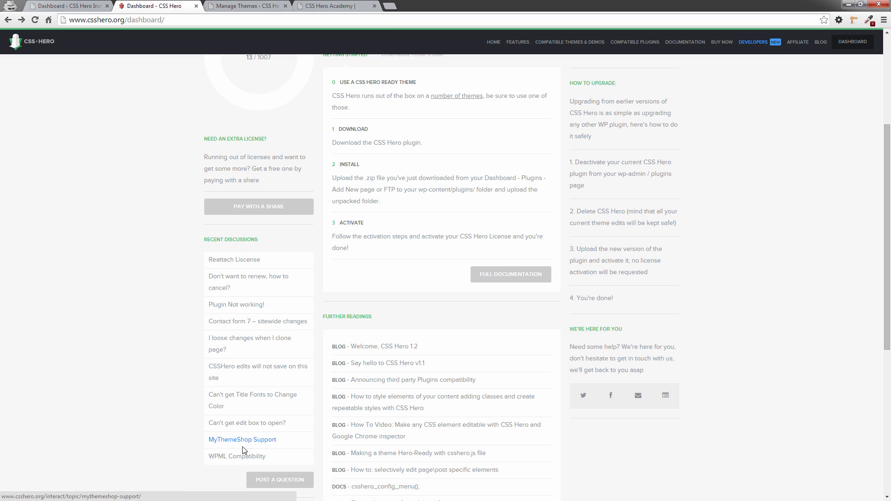
mouse_move(279, 480)
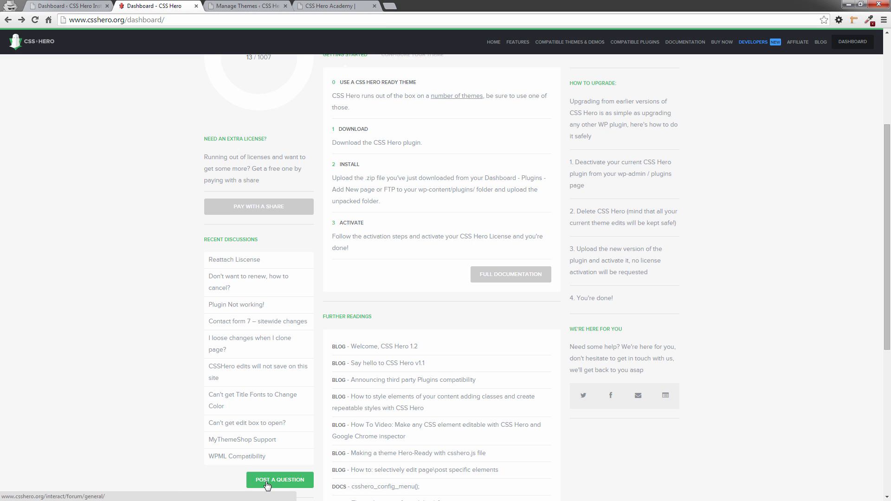
click(279, 480)
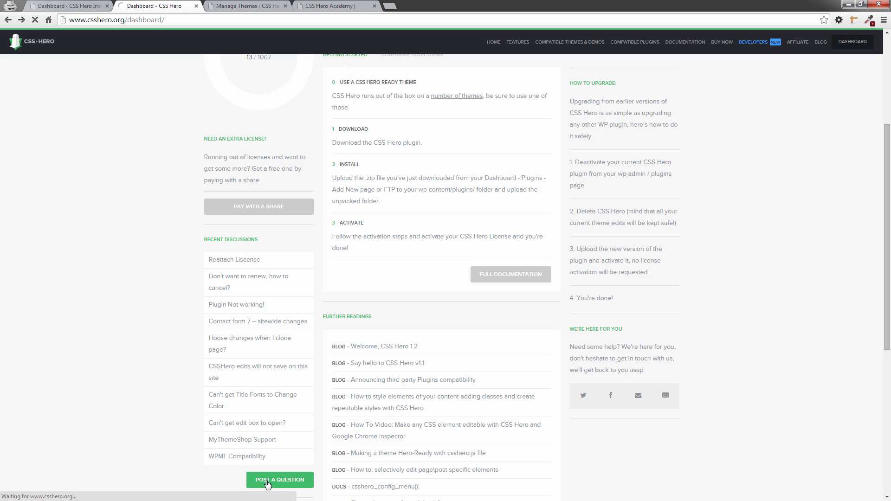
click(279, 479)
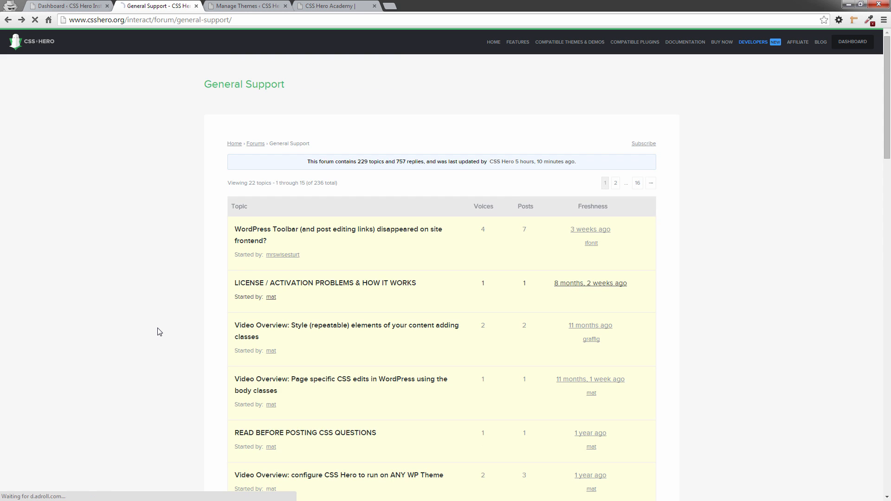
click(851, 42)
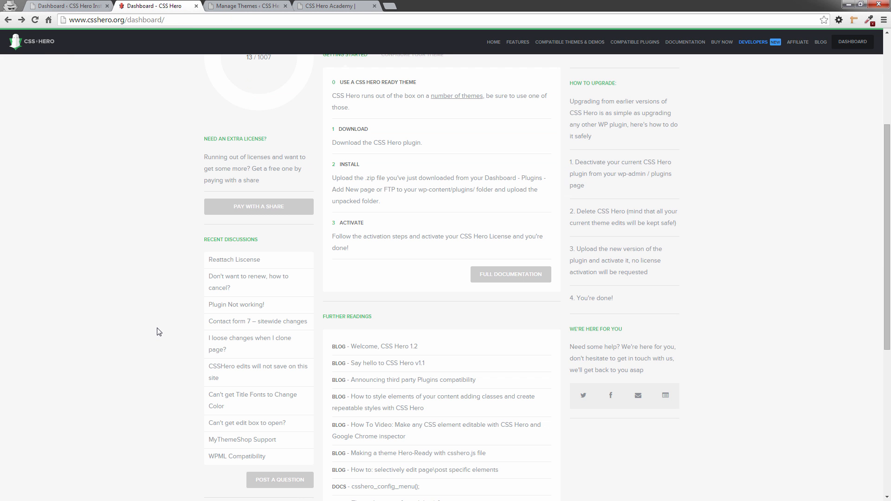
scroll(up, 3)
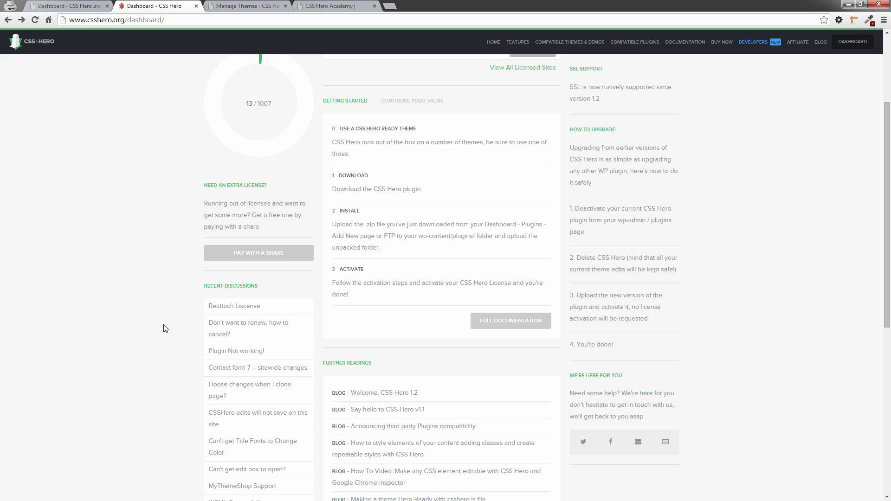
scroll(up, 3)
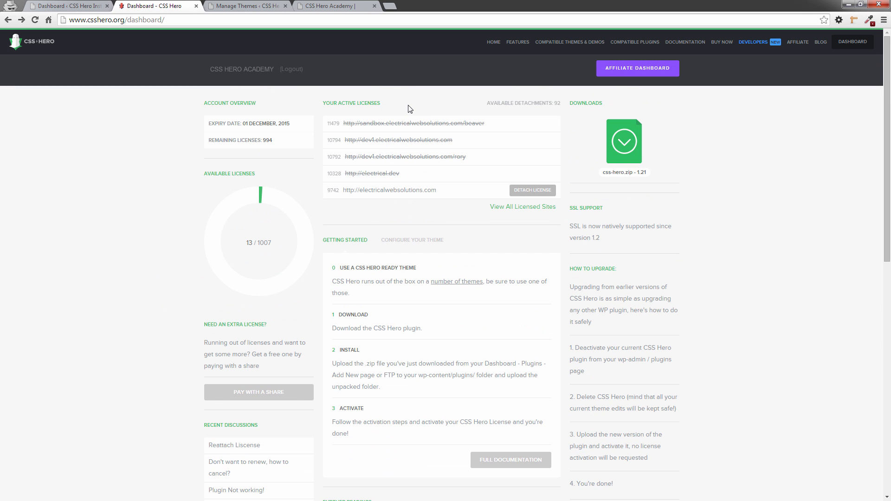
mouse_move(345, 188)
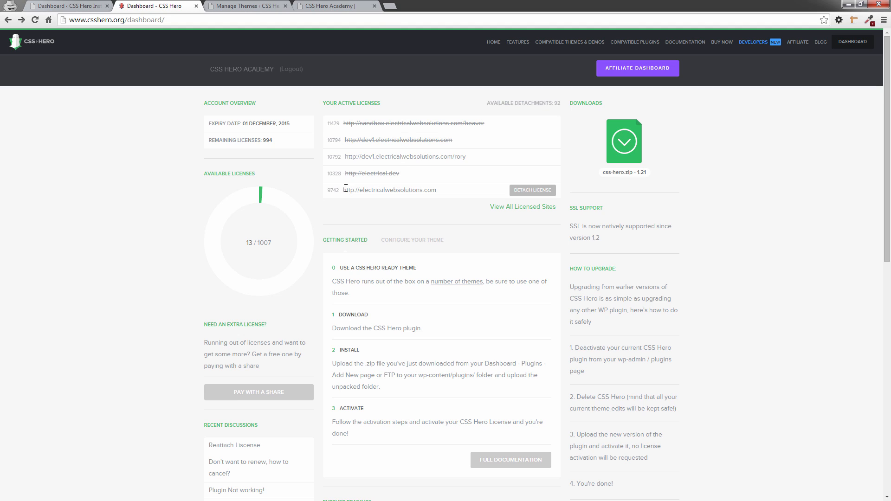
mouse_move(442, 197)
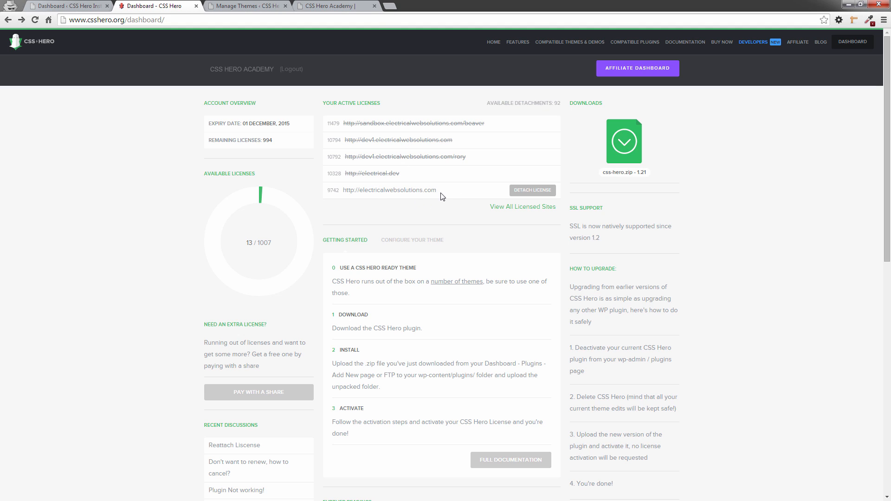
mouse_move(456, 111)
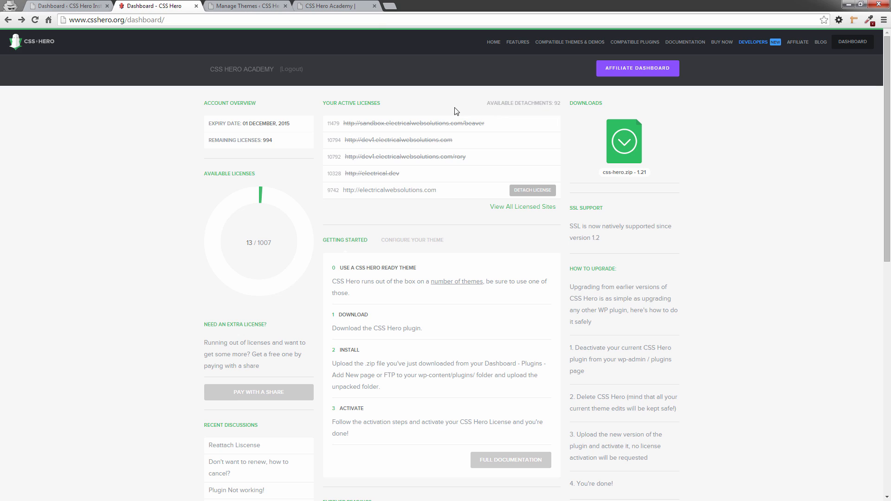
mouse_move(446, 119)
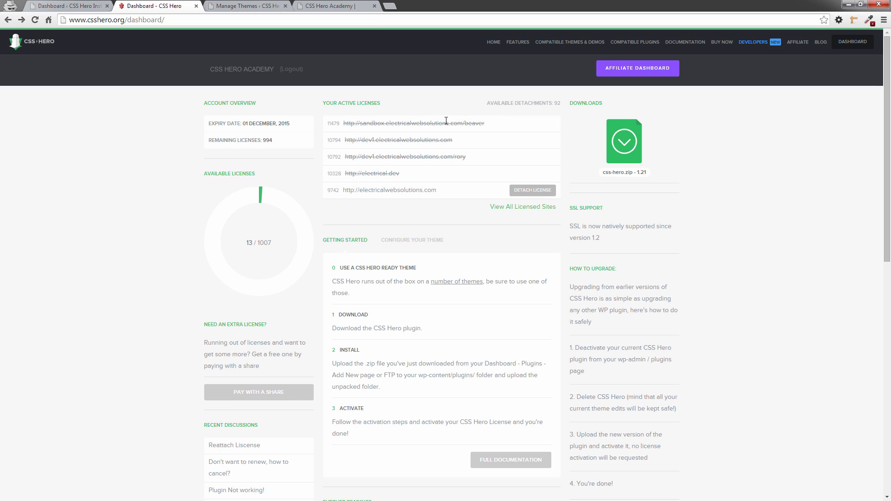
mouse_move(495, 114)
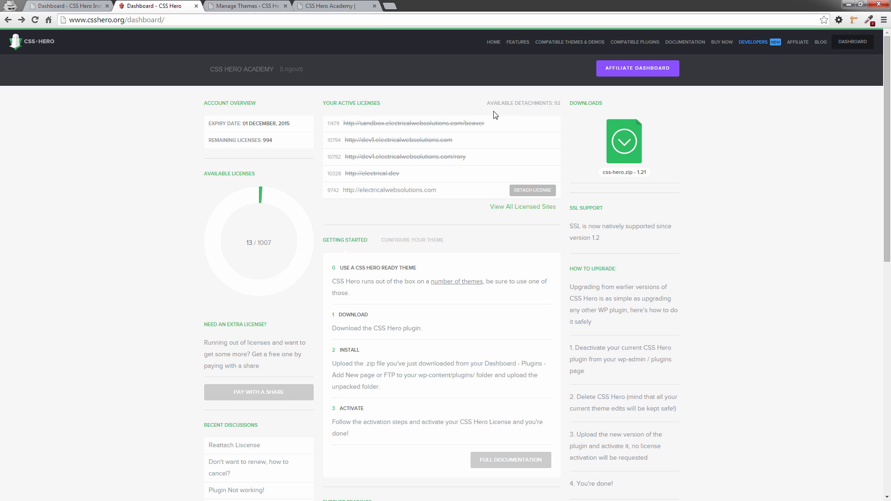
mouse_move(546, 112)
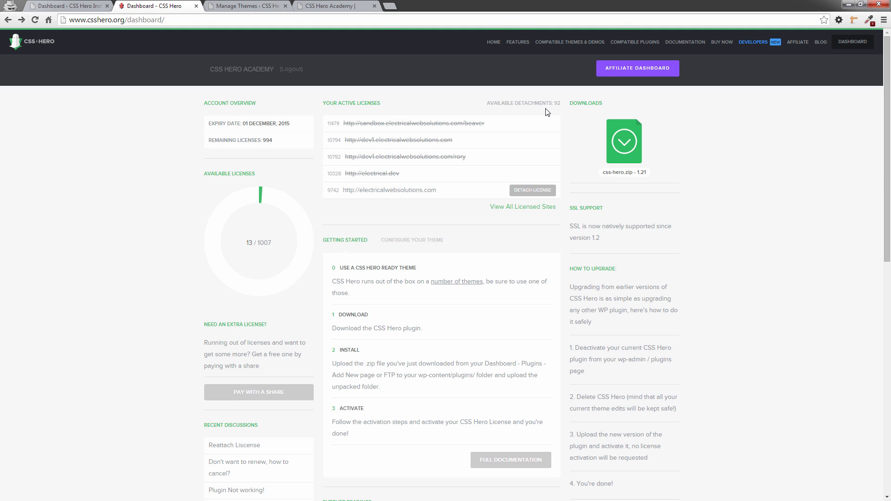
scroll(down, 3)
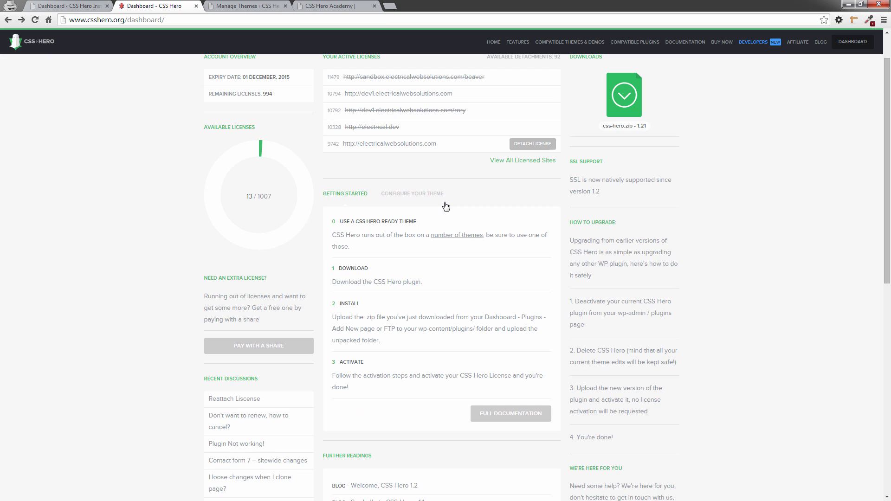
mouse_move(430, 204)
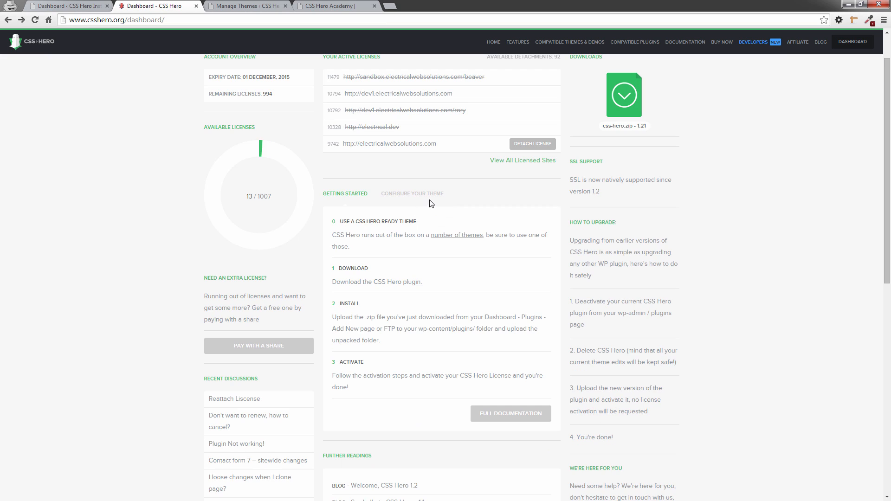
mouse_move(382, 244)
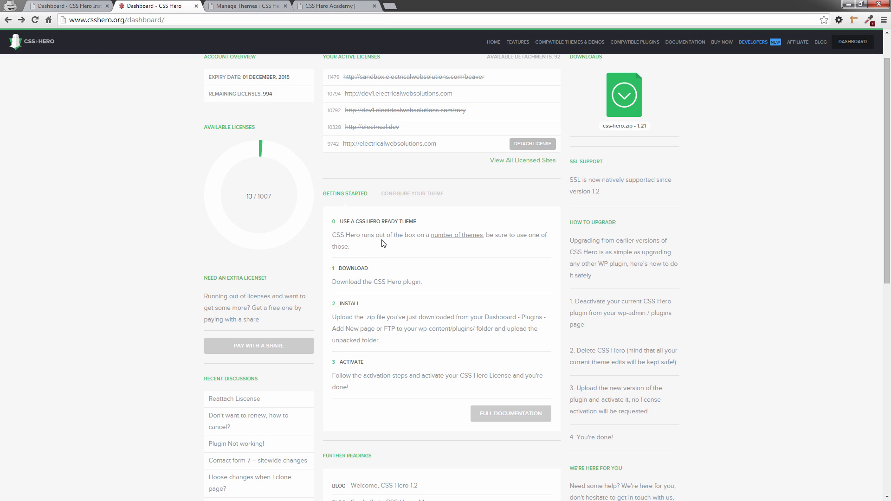
mouse_move(392, 255)
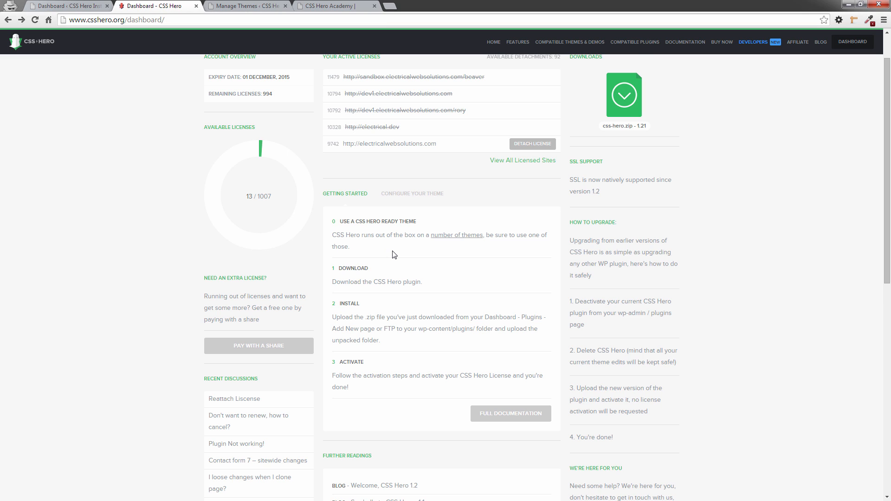
scroll(down, 3)
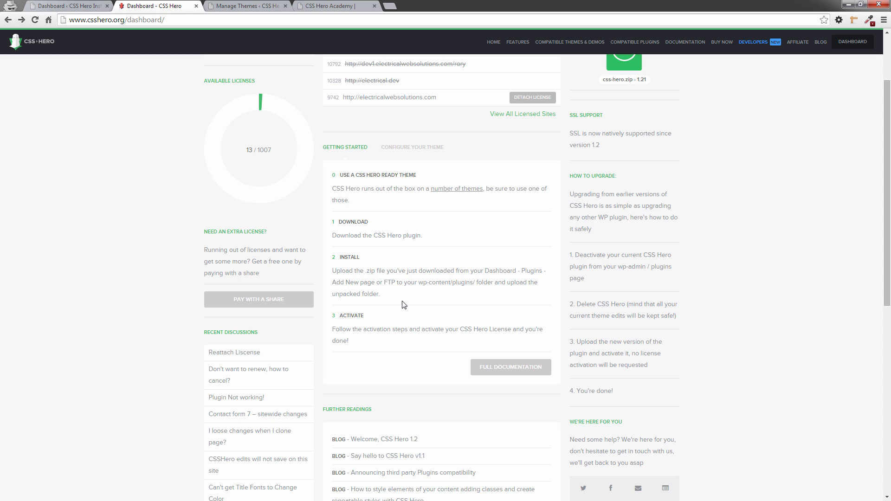
scroll(down, 3)
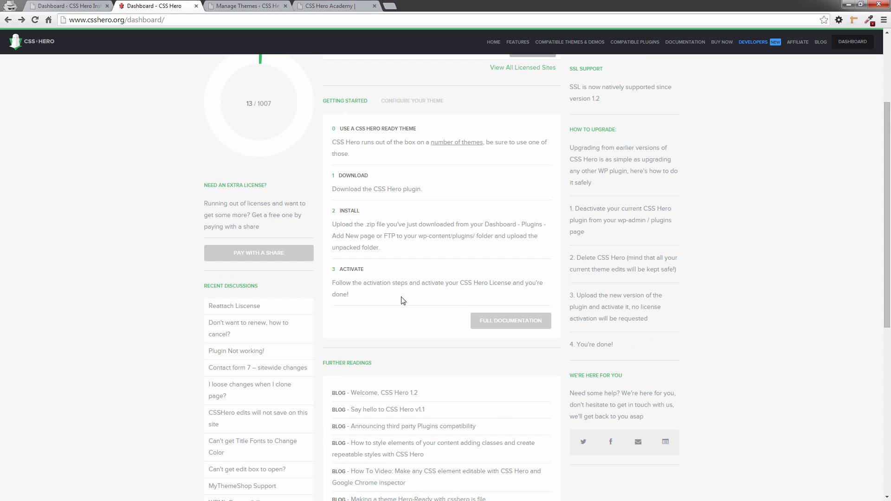
scroll(down, 3)
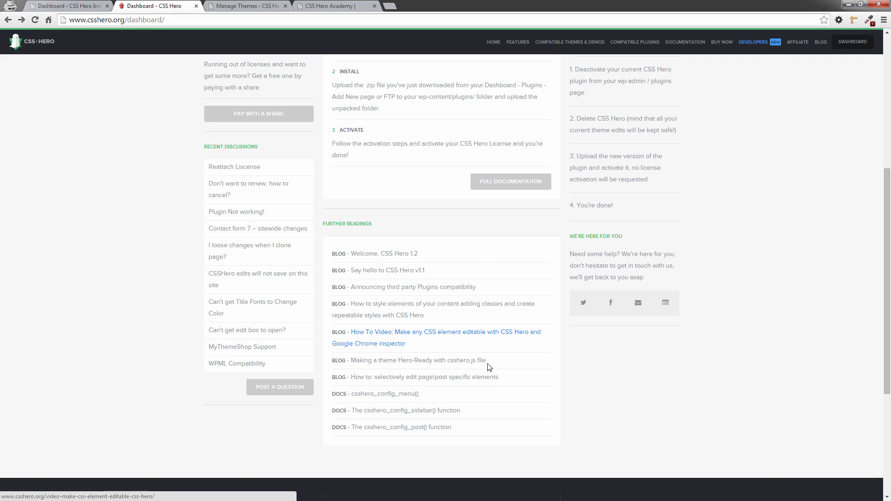
mouse_move(516, 283)
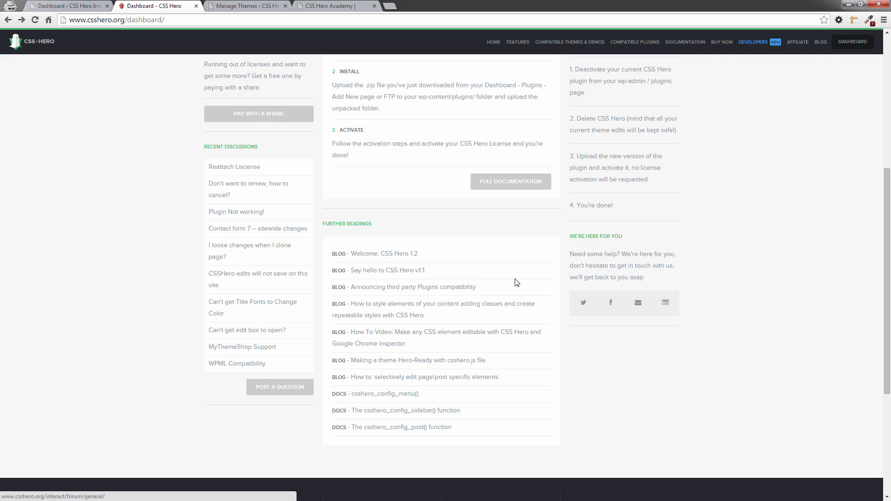
scroll(up, 3)
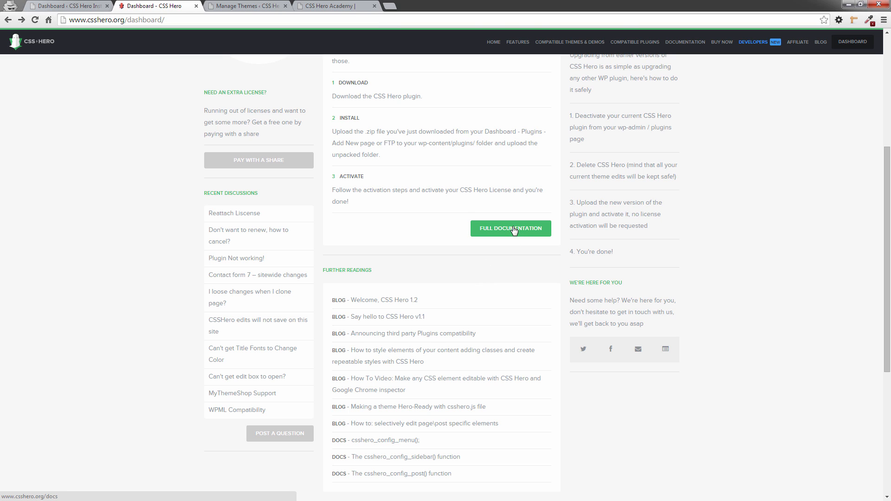
click(509, 228)
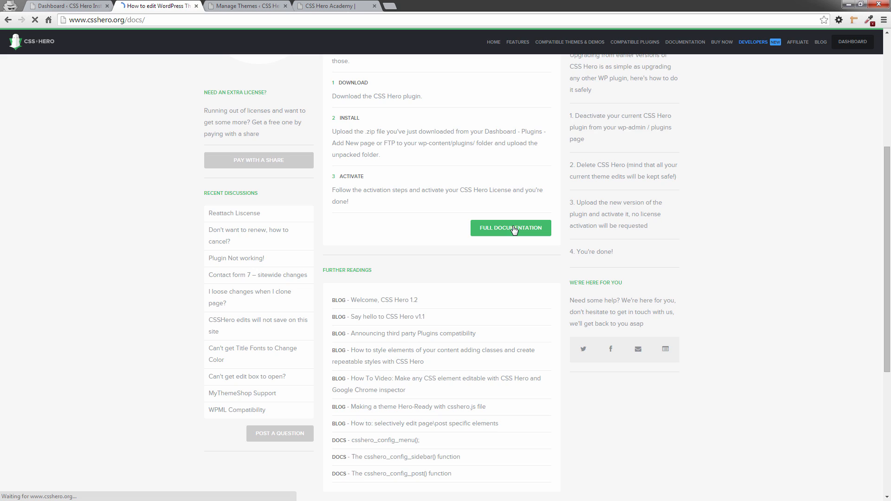
click(509, 228)
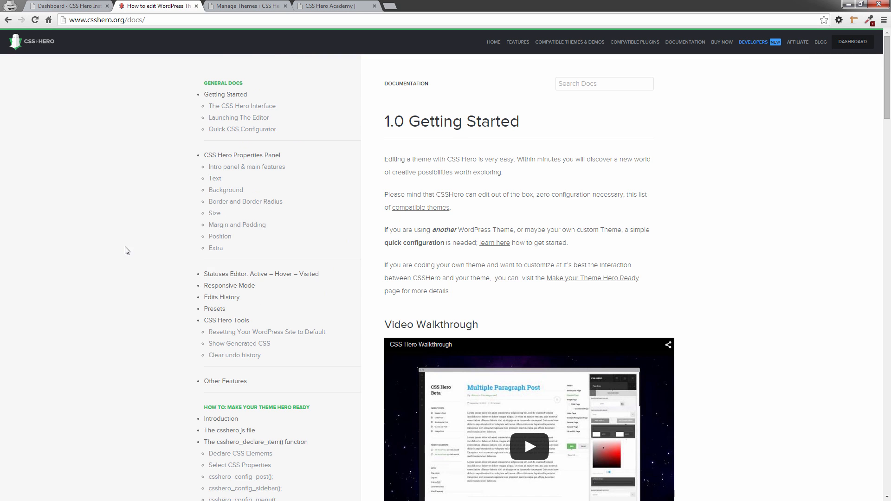
click(852, 41)
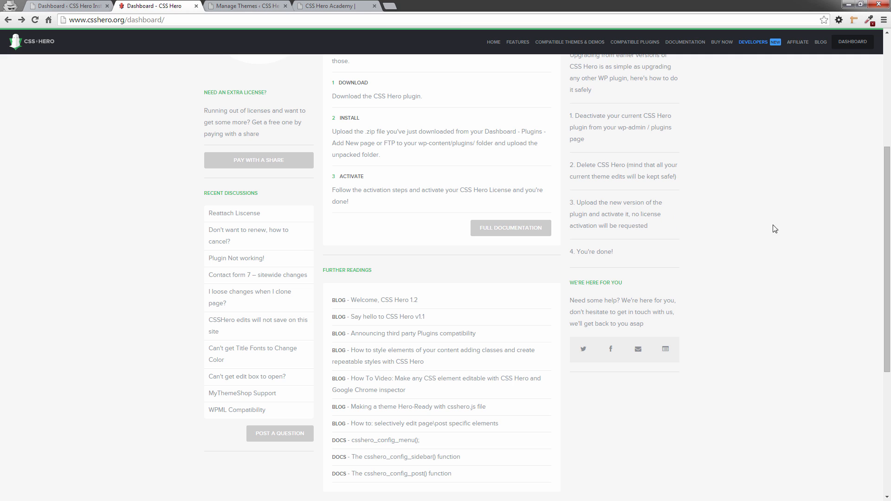
scroll(up, 3)
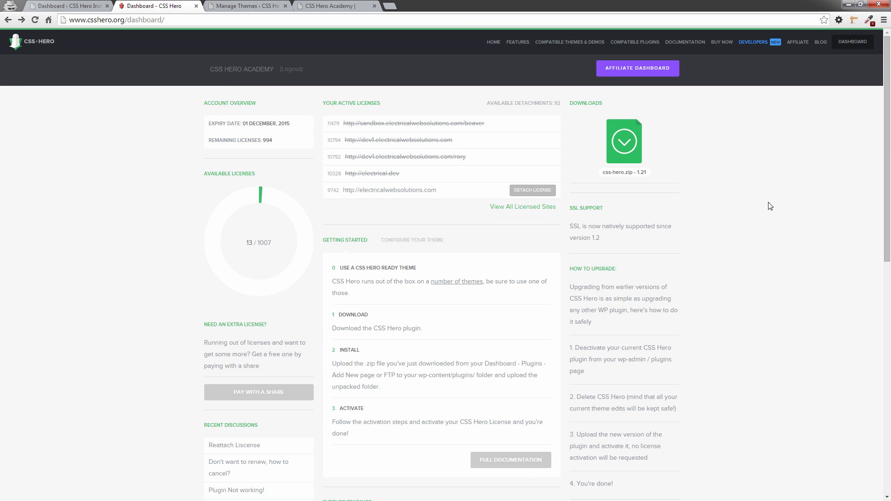
mouse_move(790, 186)
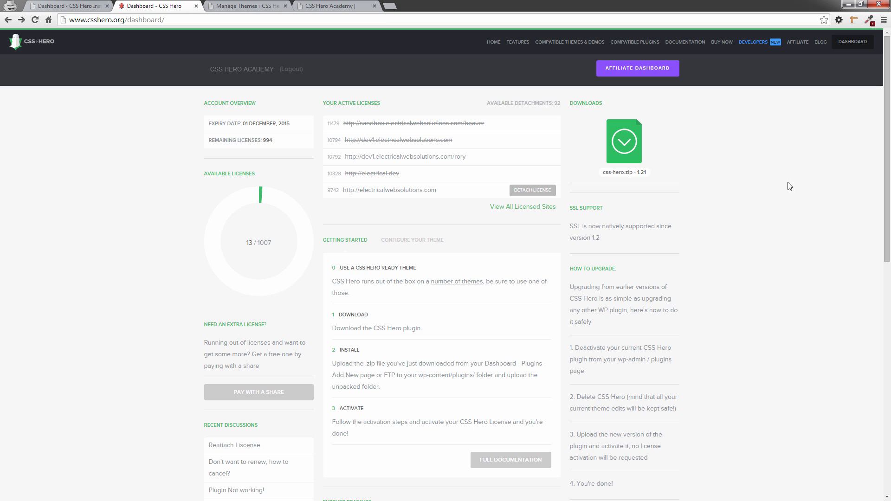
mouse_move(656, 204)
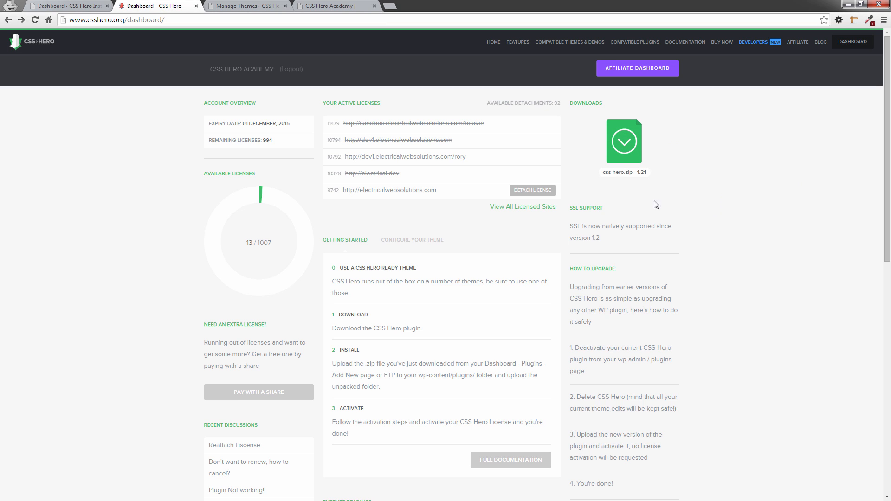
mouse_move(695, 222)
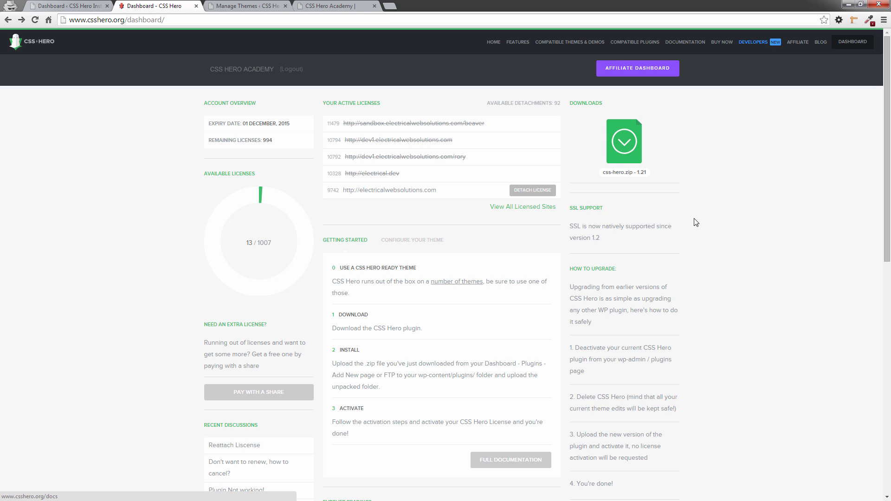
mouse_move(691, 239)
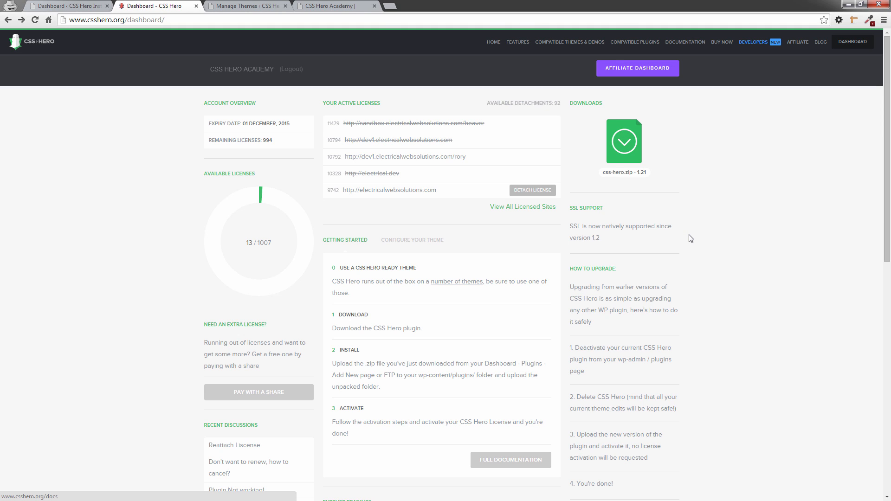
mouse_move(685, 236)
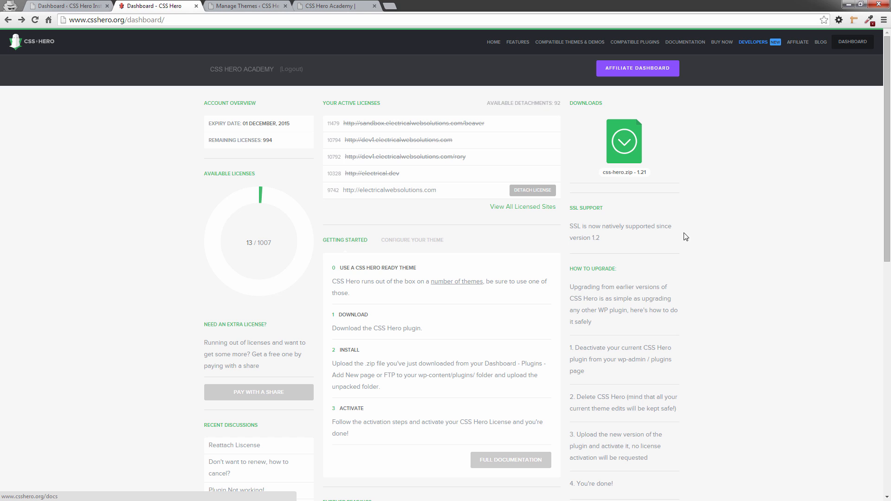
mouse_move(639, 230)
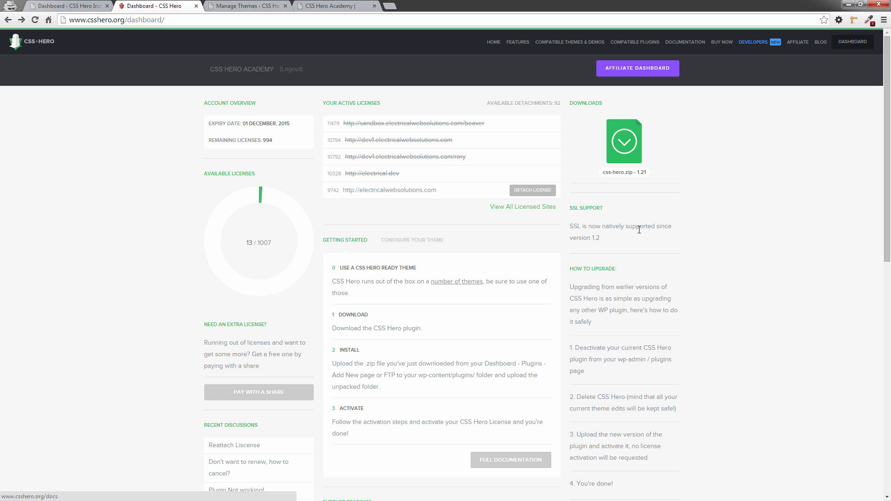
mouse_move(638, 223)
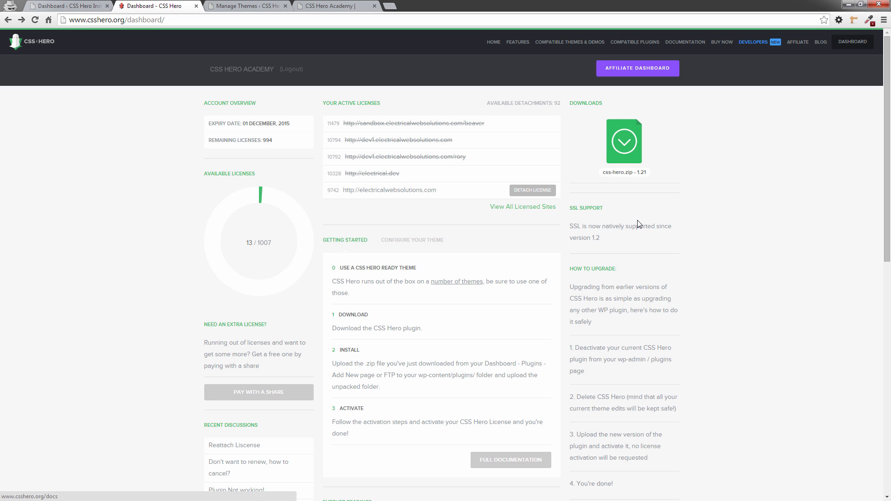
scroll(down, 3)
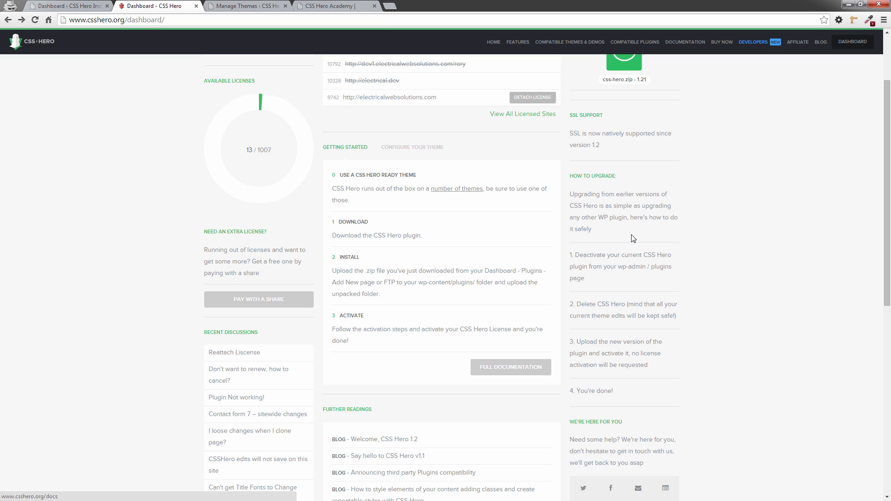
scroll(down, 3)
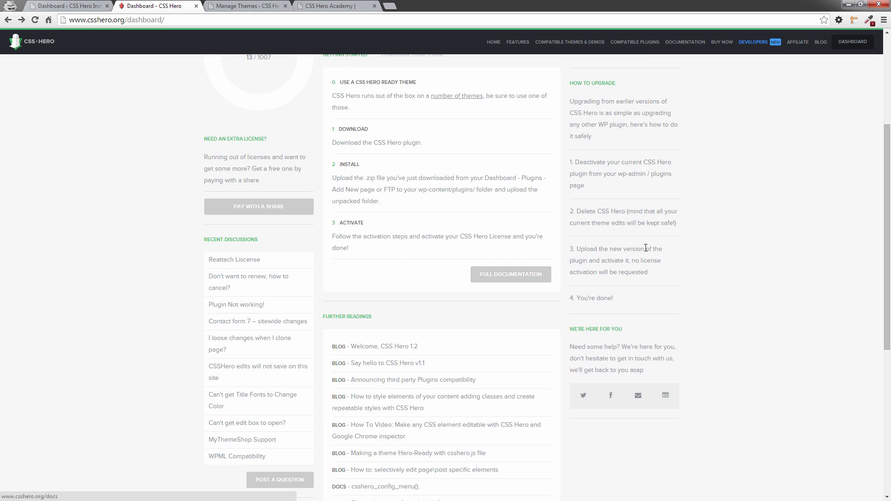
mouse_move(615, 419)
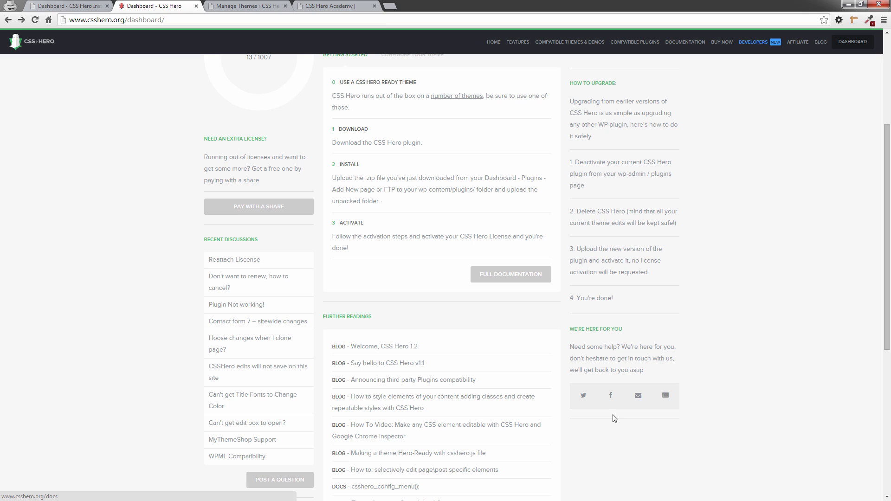
mouse_move(583, 395)
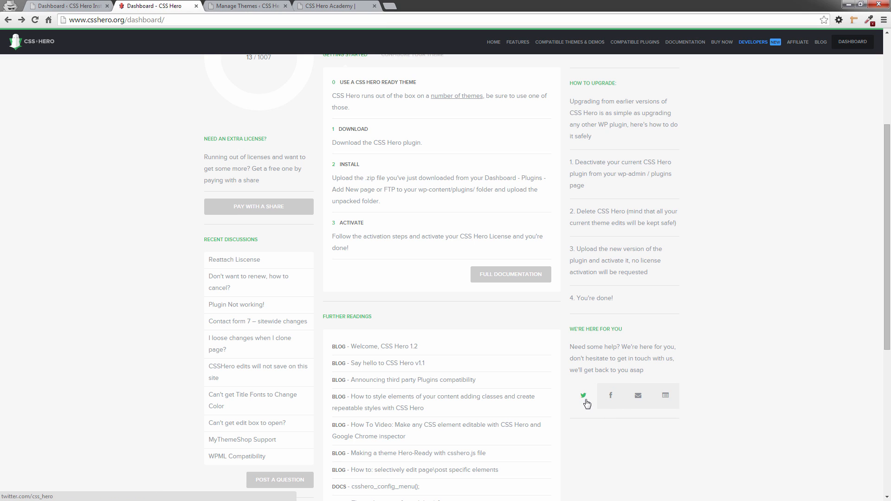
mouse_move(638, 396)
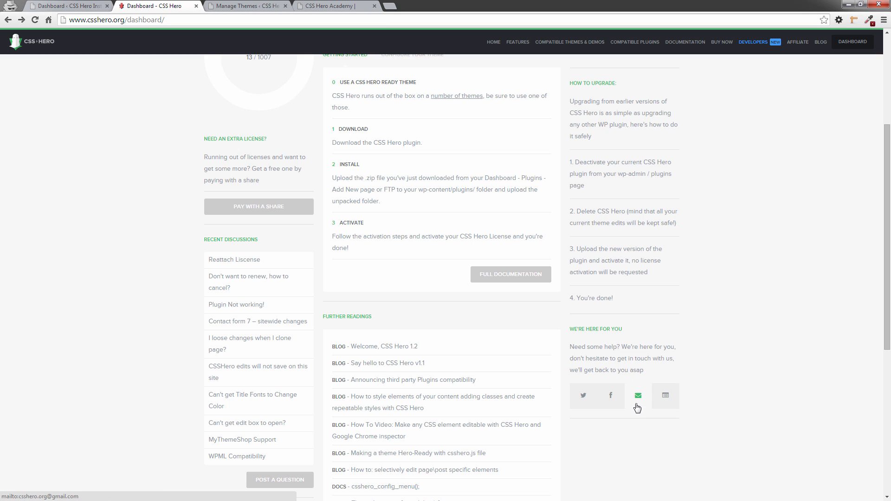
scroll(up, 3)
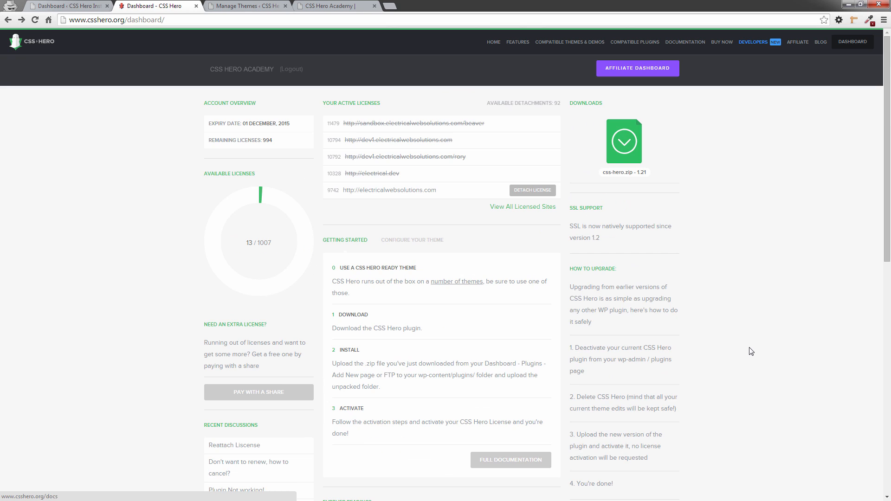
mouse_move(782, 240)
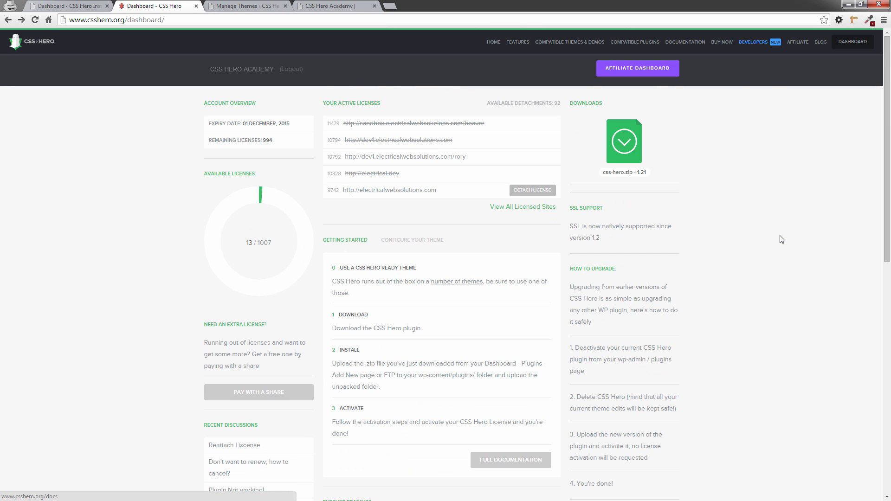
mouse_move(779, 203)
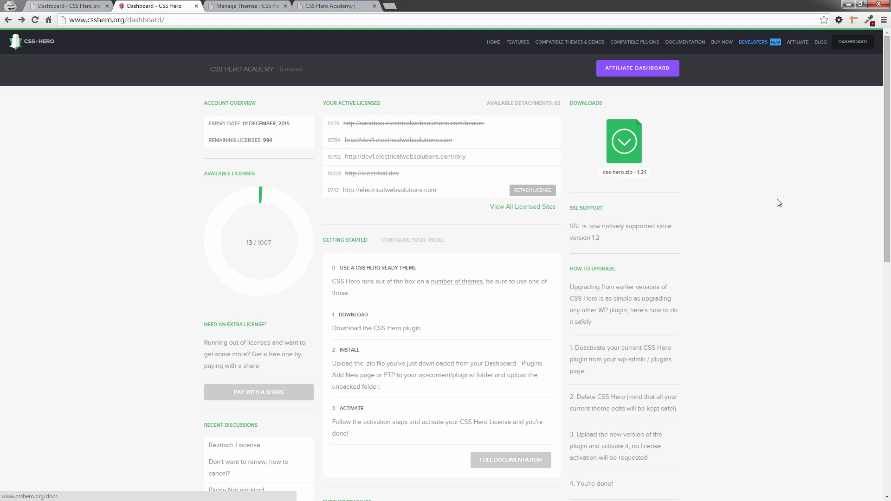
mouse_move(776, 198)
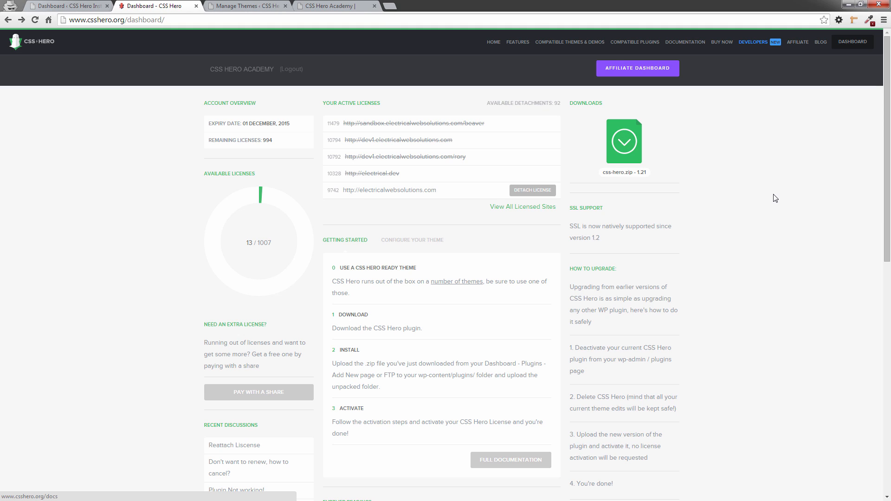
mouse_move(768, 177)
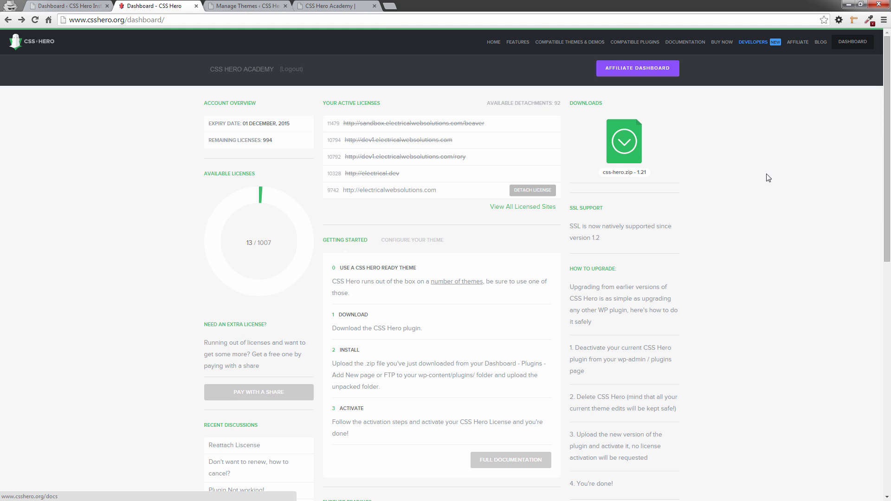
mouse_move(709, 146)
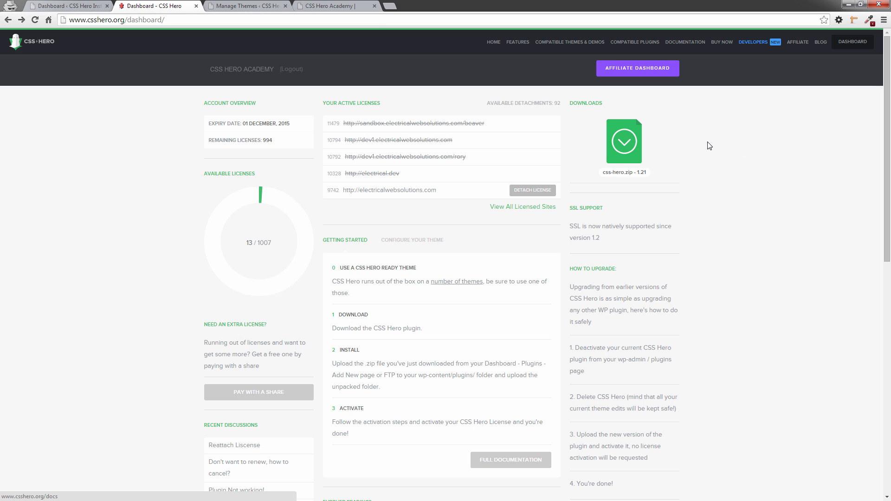
mouse_move(704, 144)
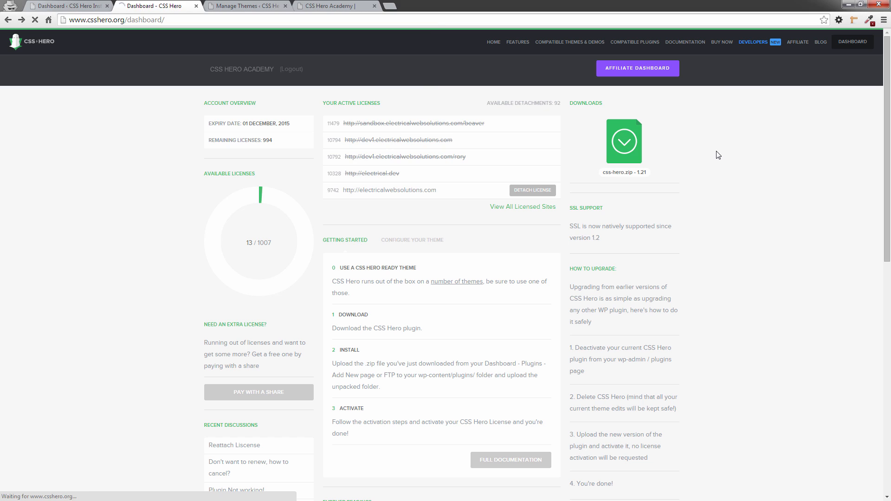
- Download css-hero.zip version 1.21 and save it to the css-hero-academy folder
click(623, 141)
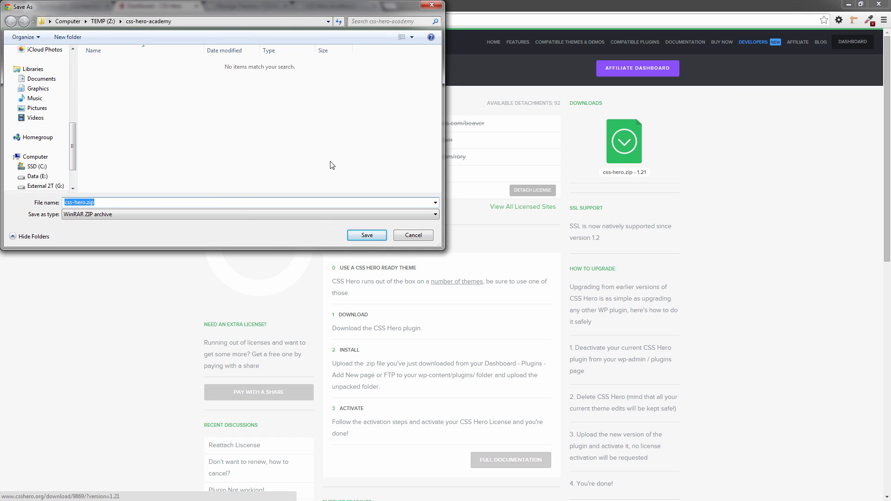
mouse_move(116, 202)
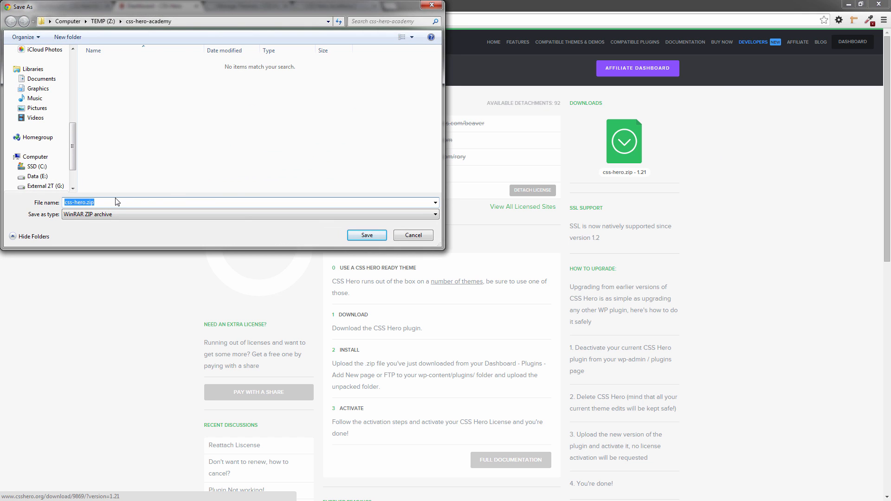
mouse_move(174, 188)
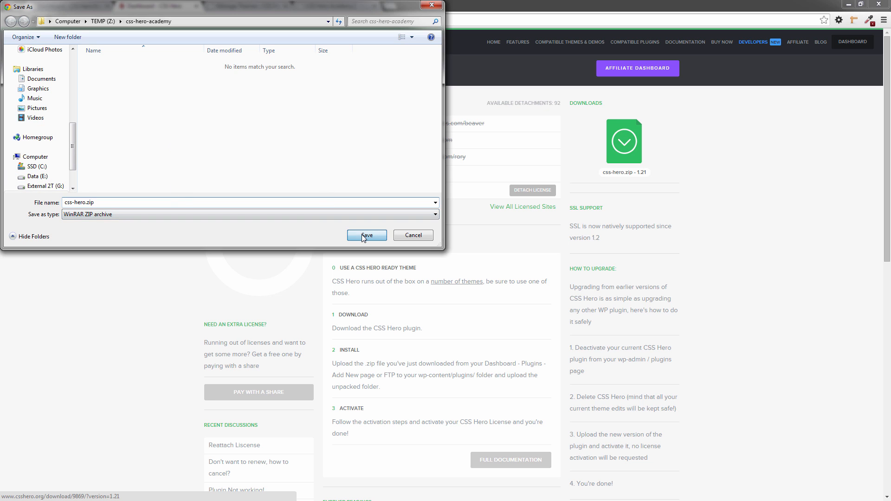
click(367, 235)
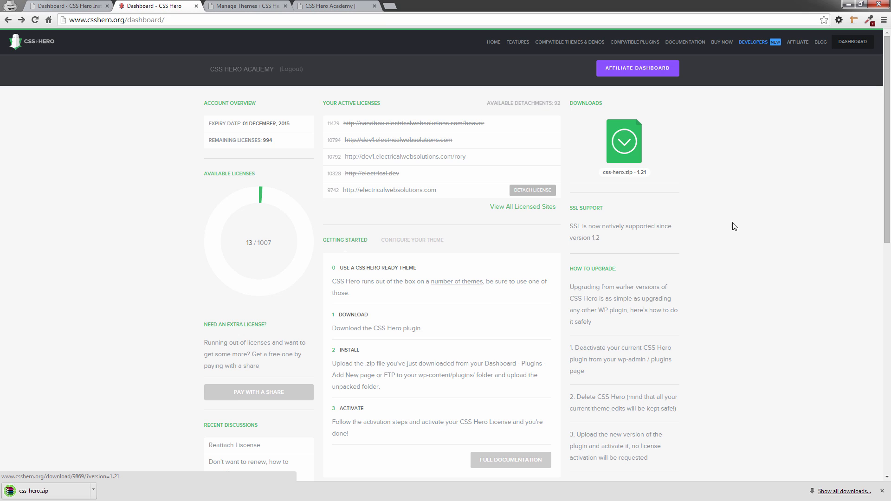
mouse_move(749, 223)
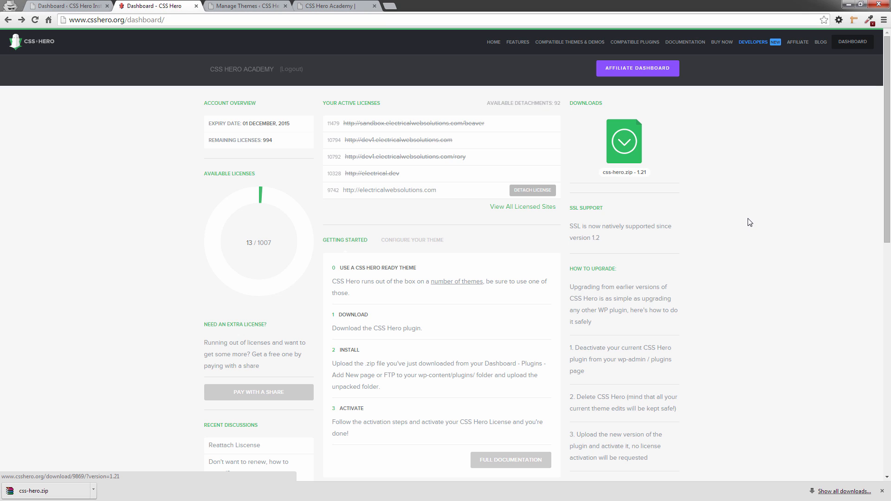
mouse_move(292, 69)
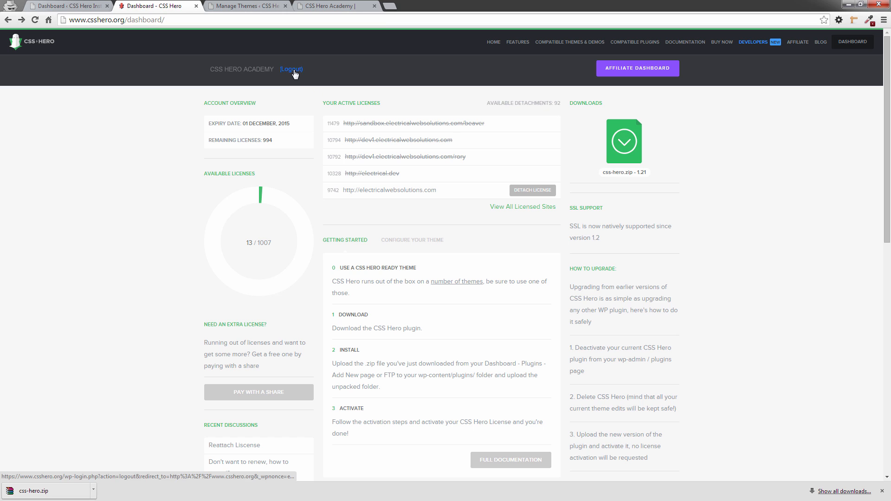
- Log out via the (Logout) link beside CSS HERO ACADEMY, returning to csshero.org
click(290, 69)
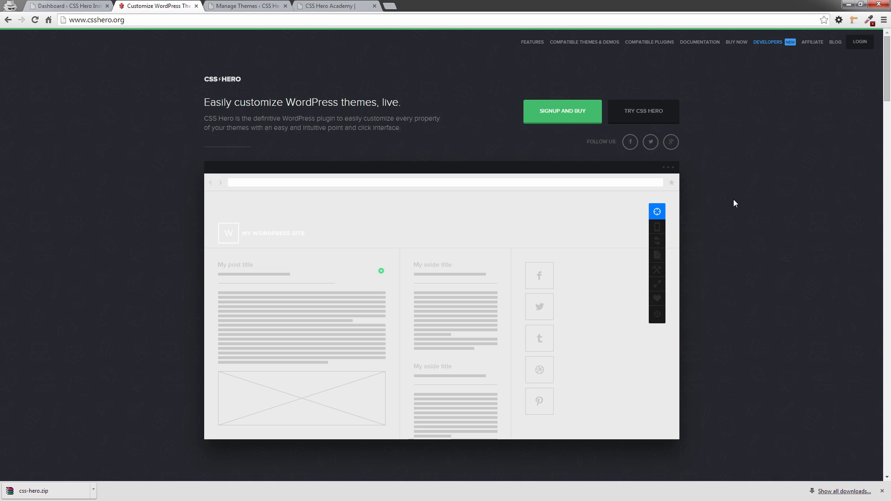
click(657, 211)
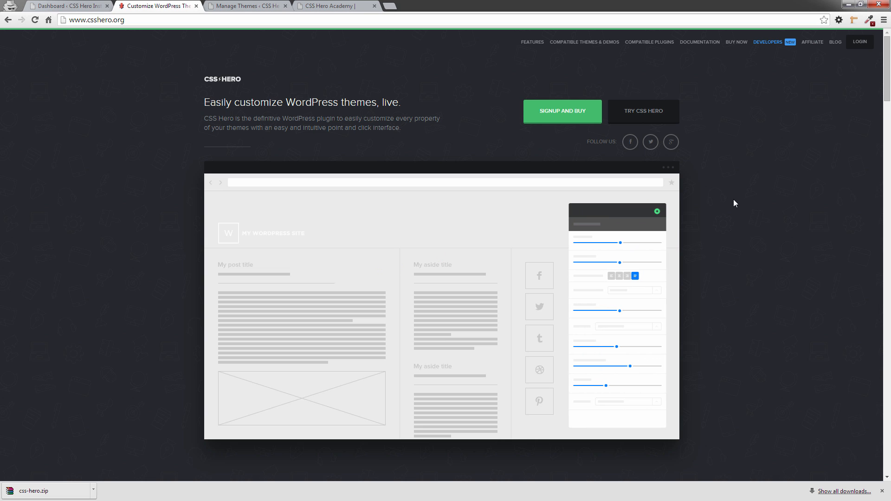